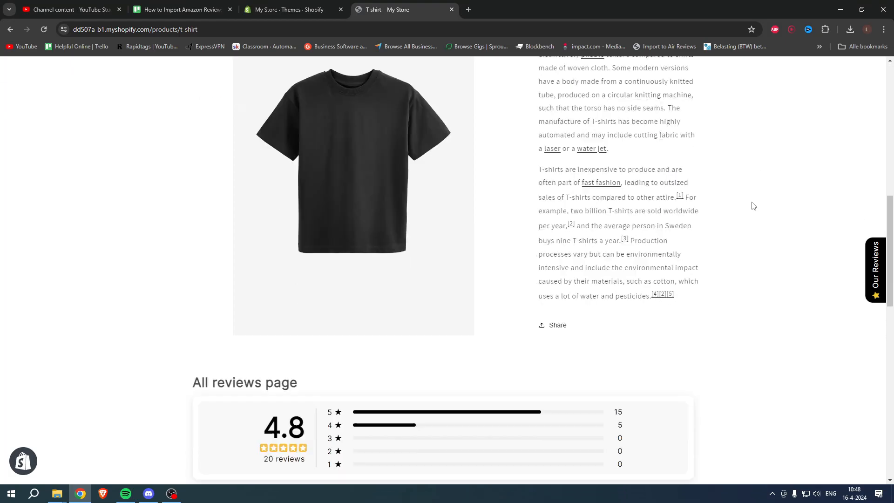
- Search the admin for 'air product' and open the Air: Product Reviews app & UGC listing
scroll(down, 3)
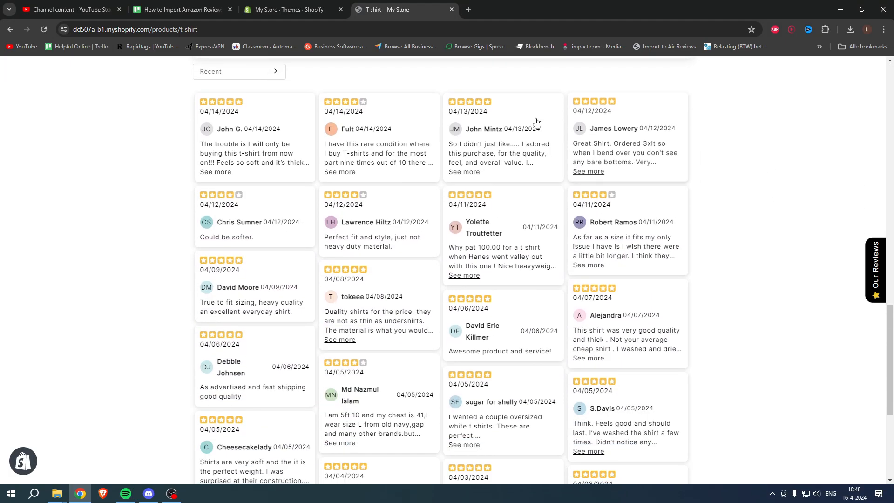
scroll(up, 3)
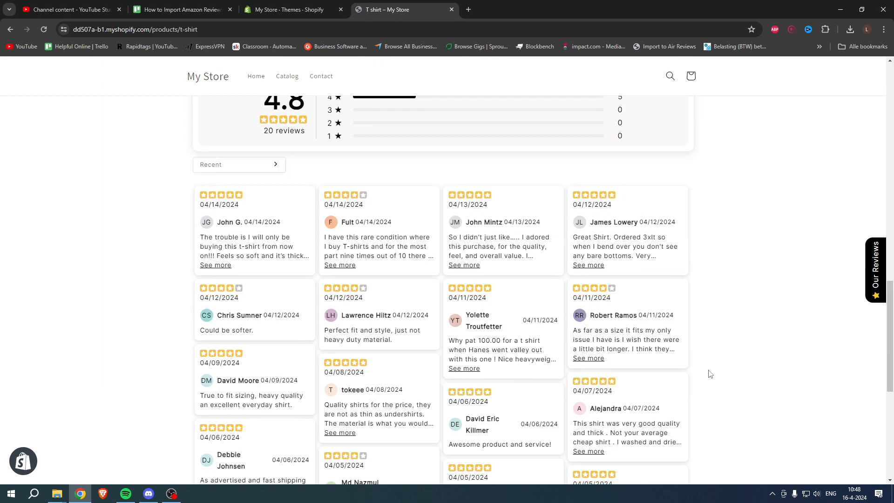
scroll(up, 3)
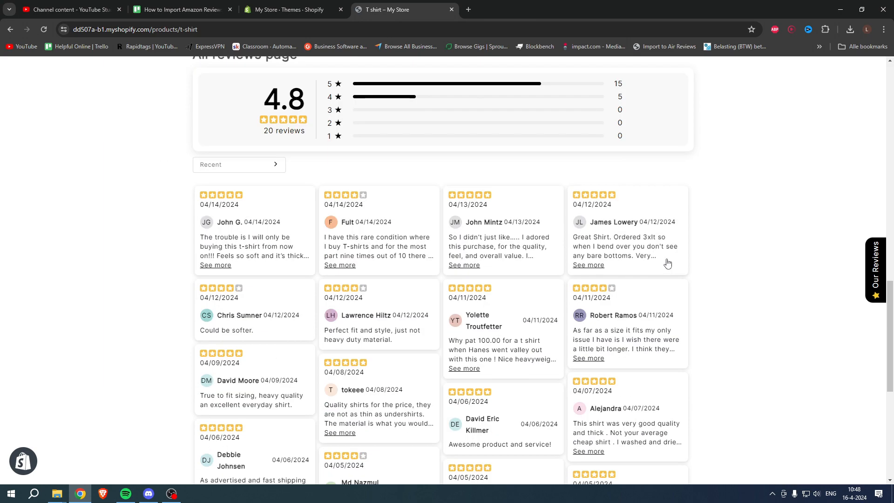
mouse_move(706, 271)
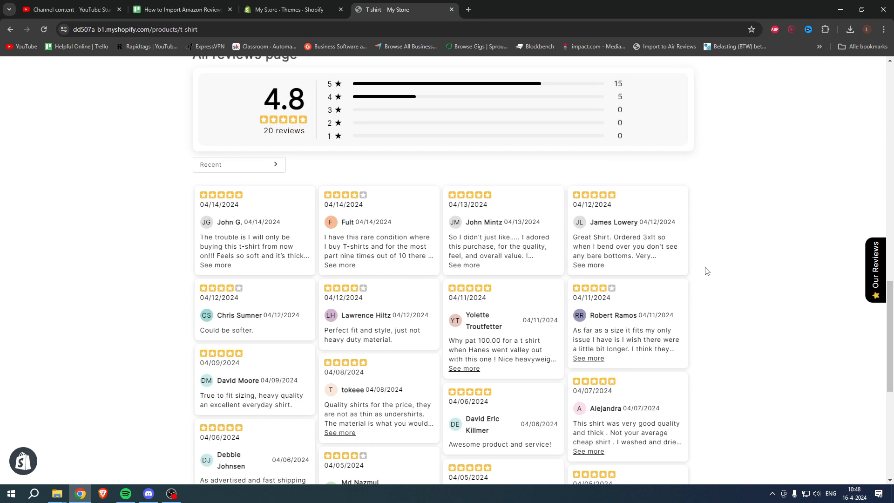
click(293, 9)
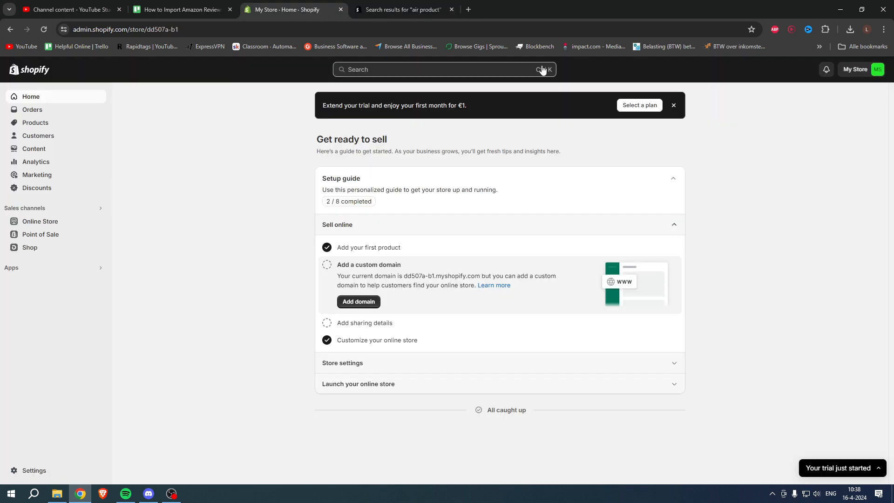
click(402, 10)
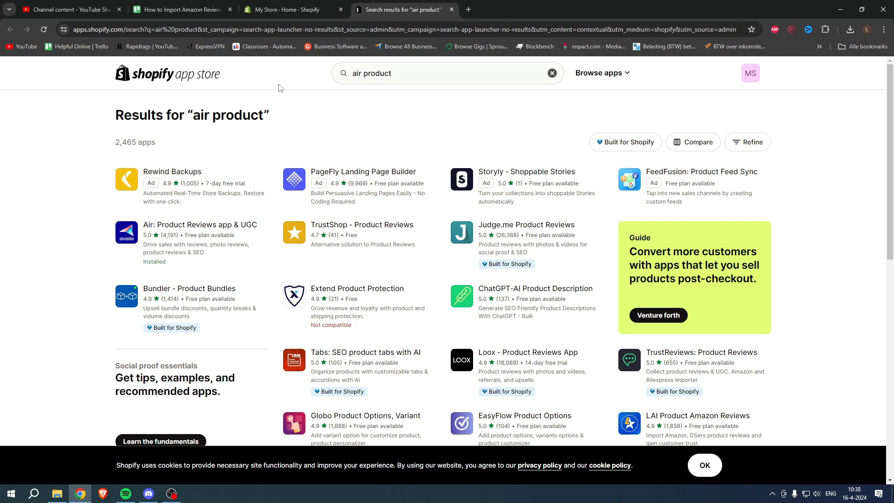
mouse_move(200, 224)
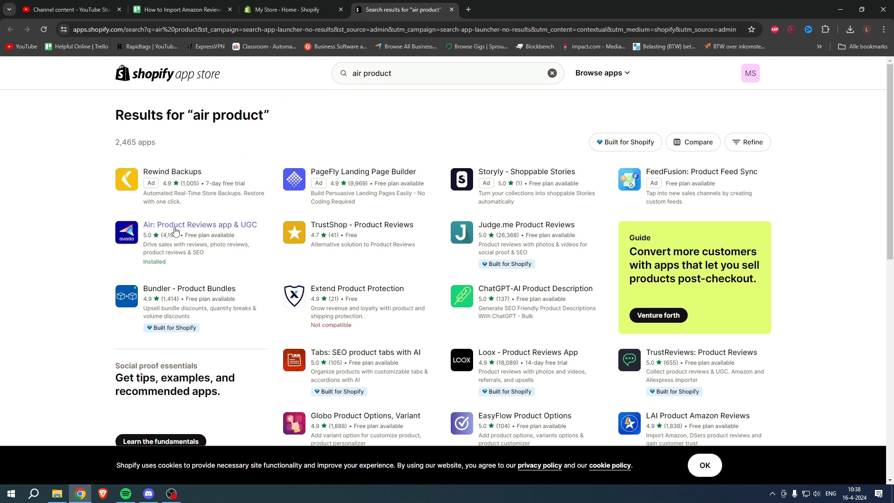
click(200, 224)
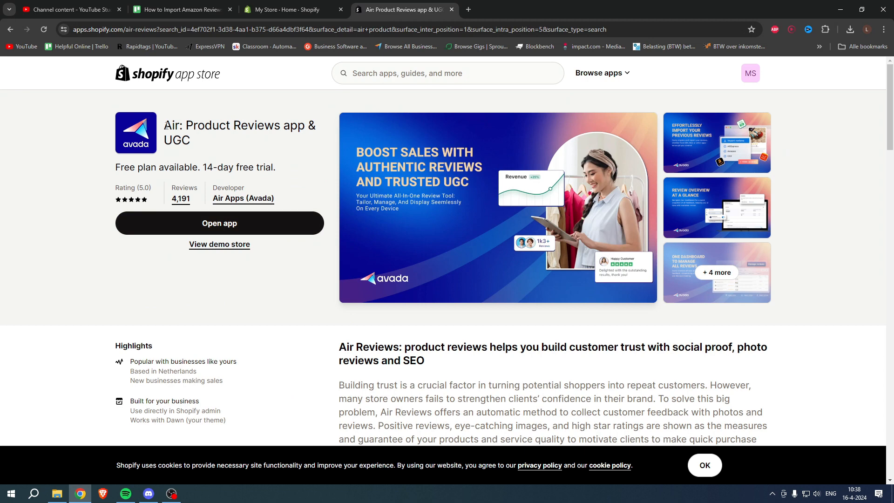
double_click(217, 124)
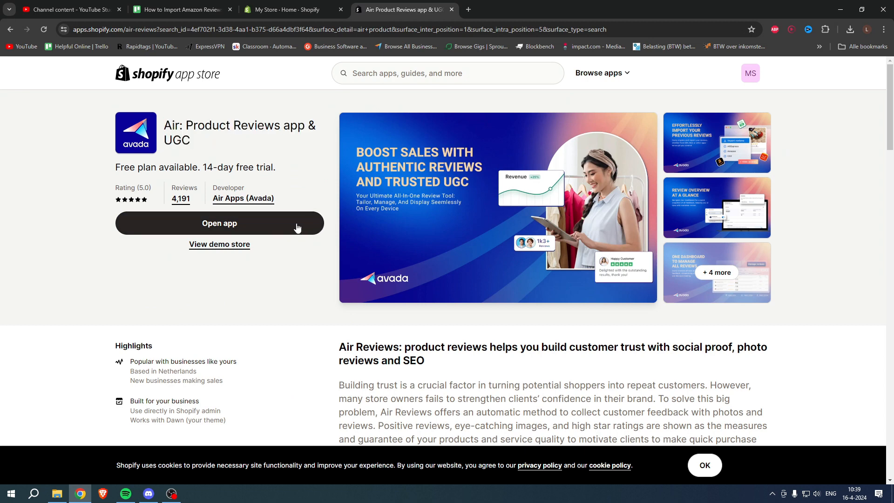
- Launch the reviews app and go to its Import reviews page via the Quickstart task
click(219, 223)
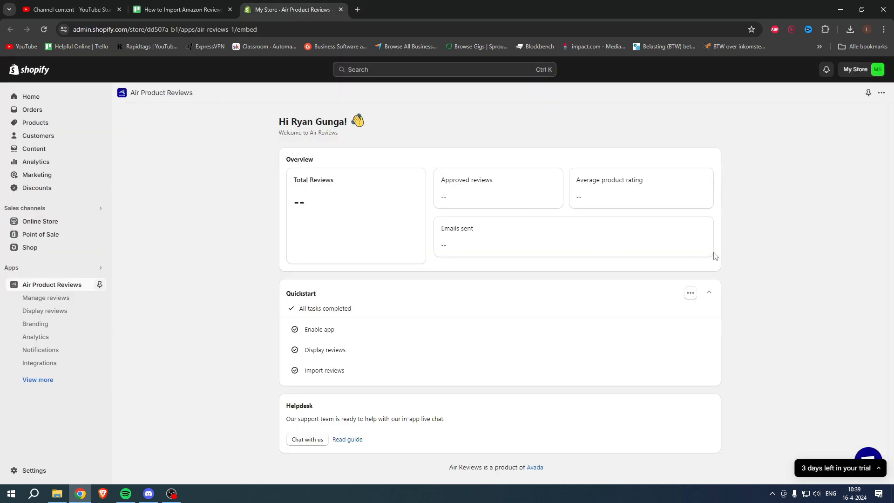
mouse_move(748, 232)
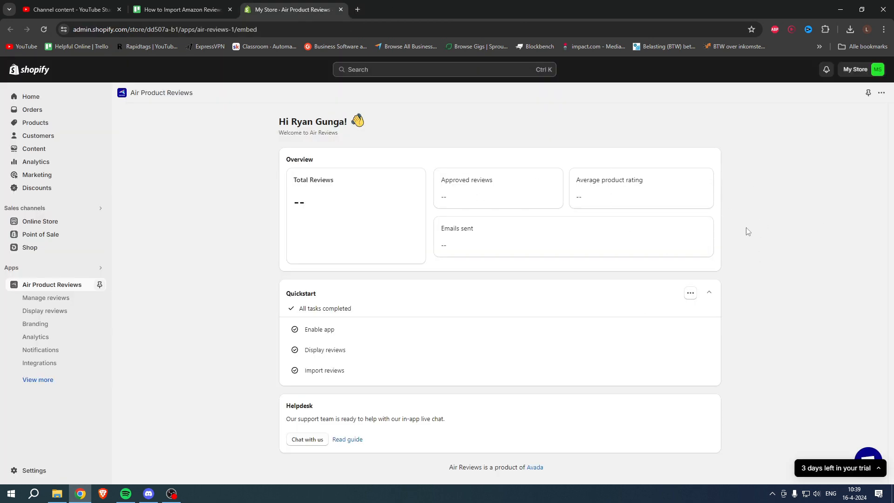
mouse_move(288, 293)
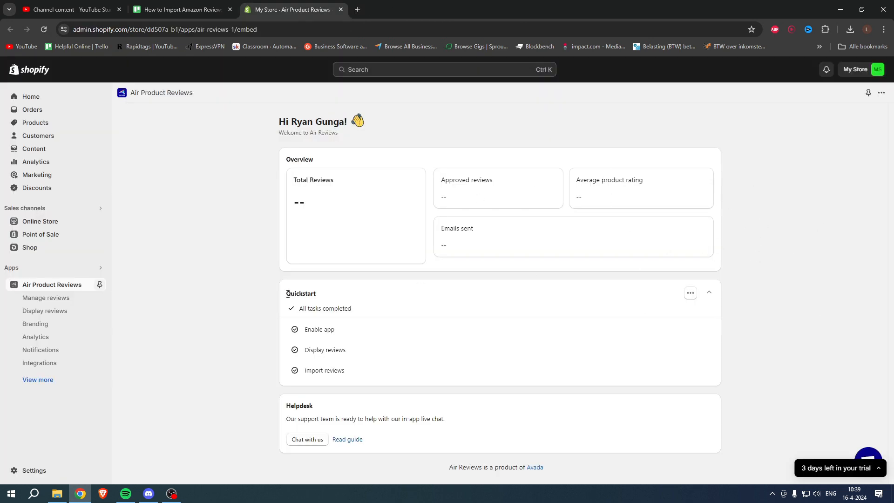
mouse_move(342, 322)
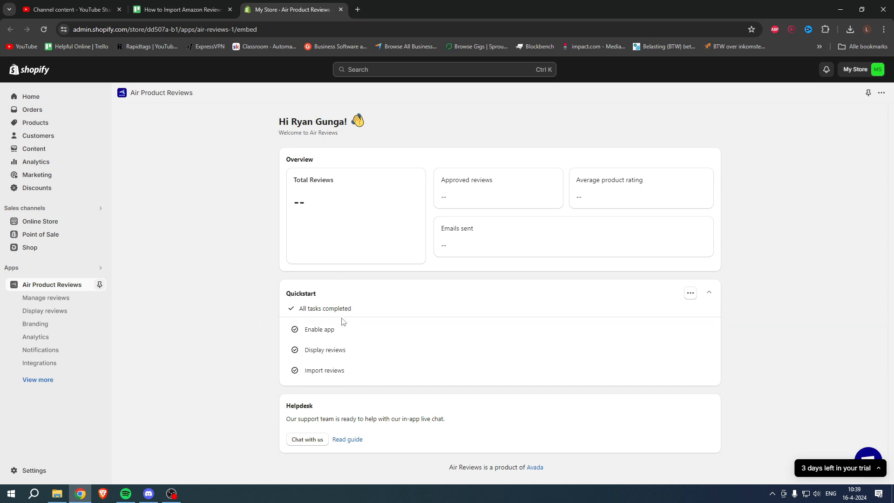
mouse_move(291, 322)
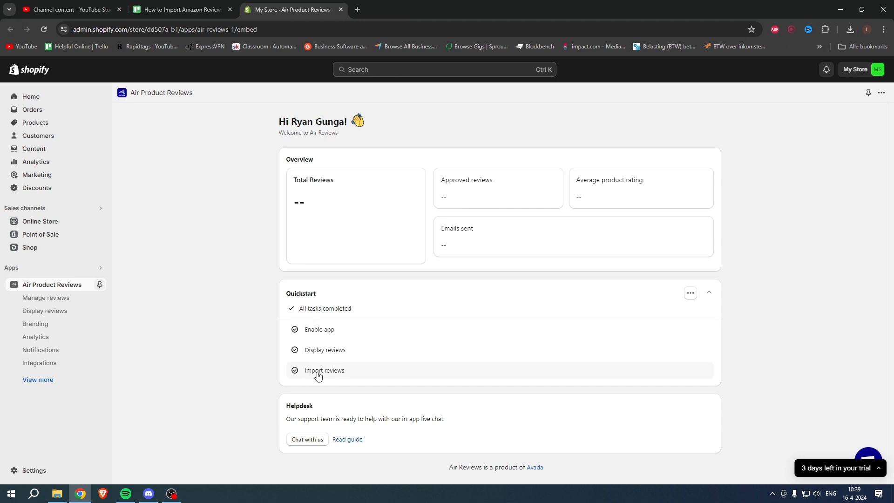
click(325, 370)
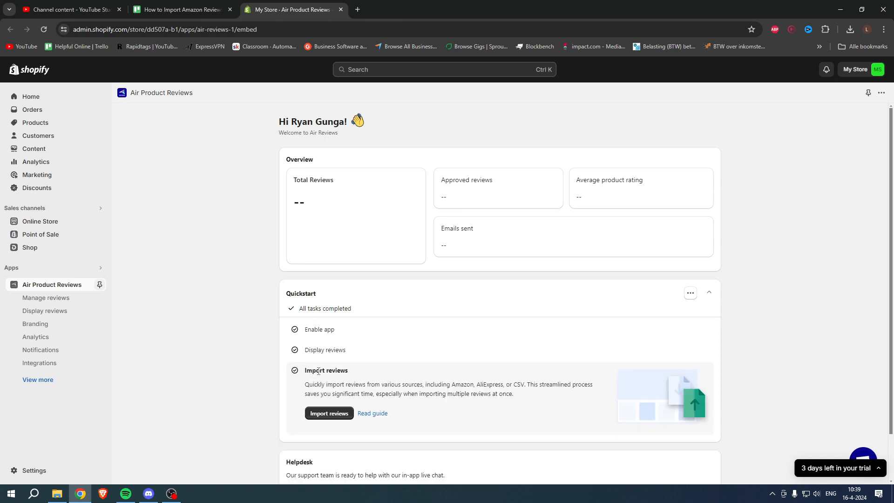
click(329, 413)
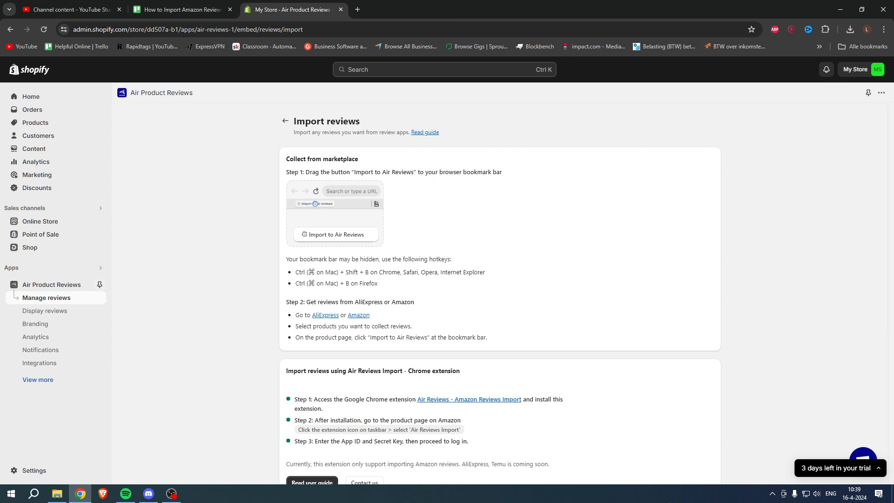
- Drag the Import to Air Reviews bookmarklet onto the browser bookmarks bar
scroll(down, 3)
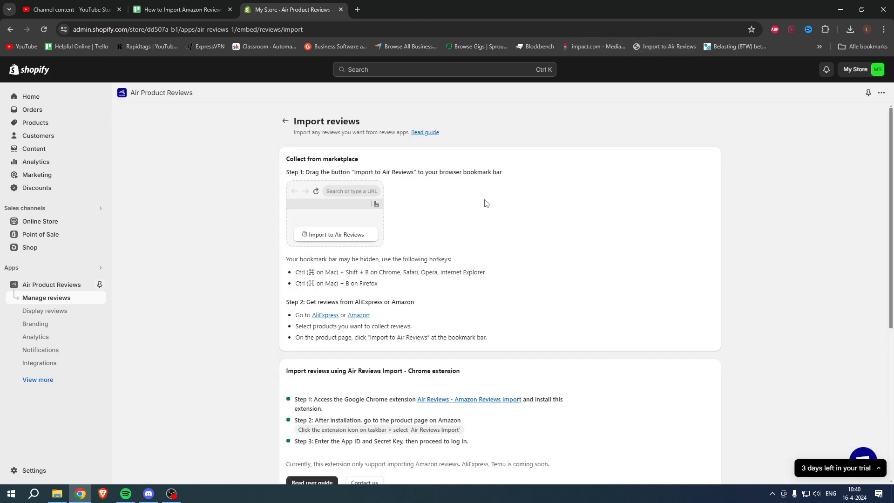
drag(287, 258, 322, 258)
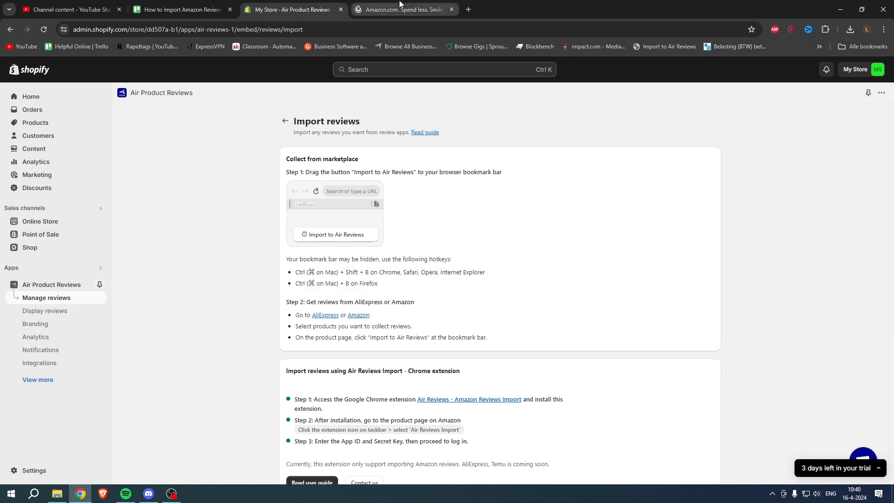
- Switch to the Amazon.com tab showing the home page
click(404, 10)
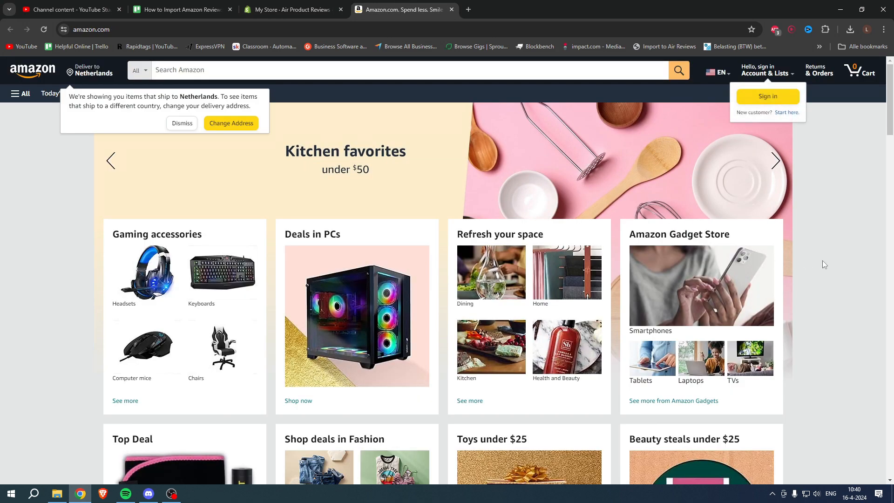
mouse_move(823, 264)
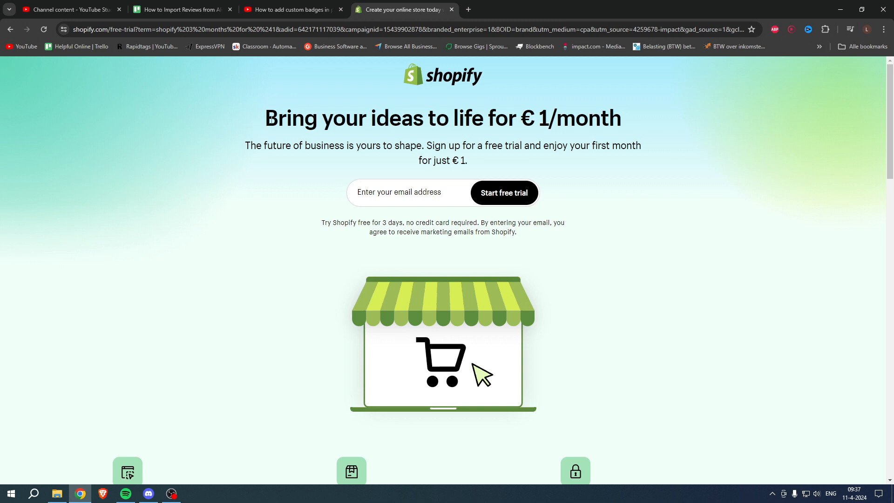
triple_click(442, 119)
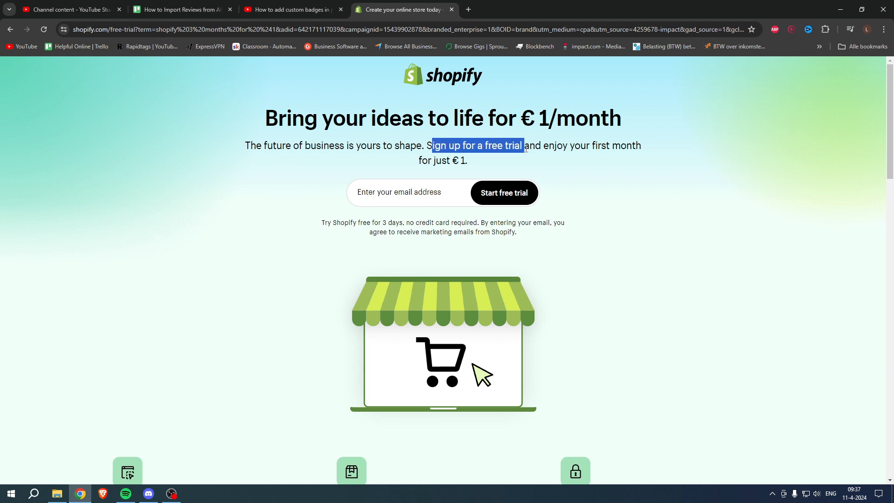
drag(522, 145, 641, 145)
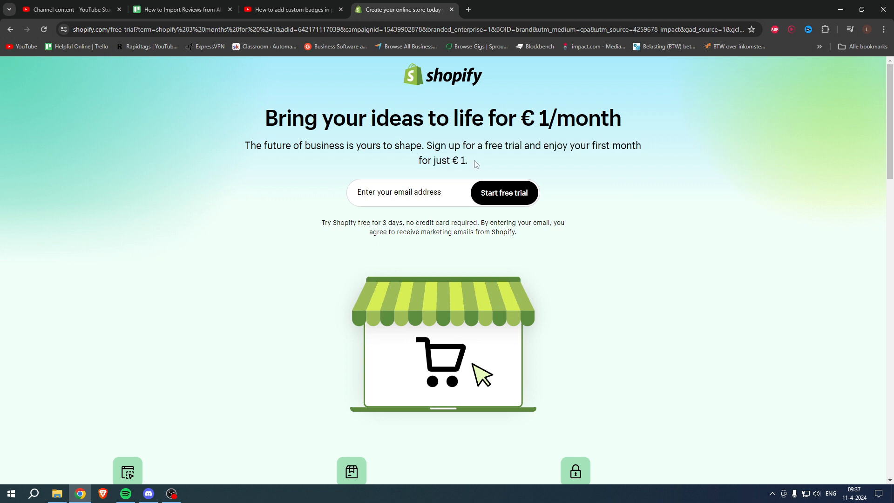
mouse_move(519, 164)
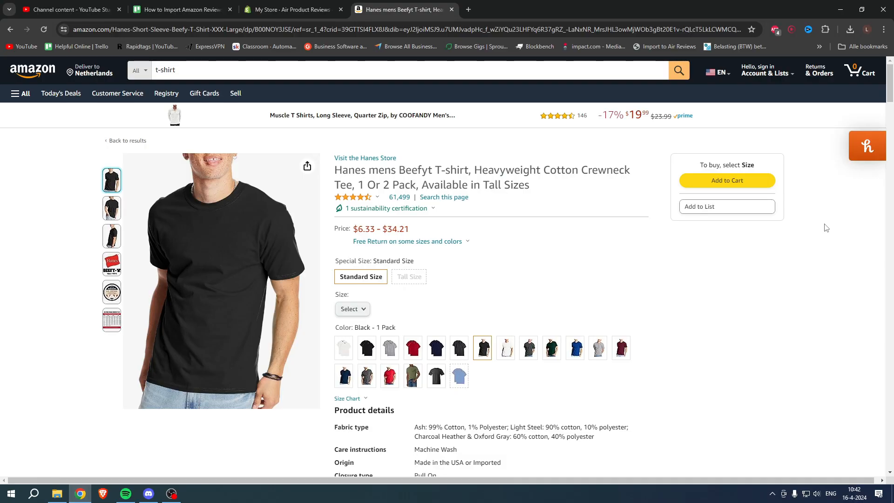
- Look over the Hanes Beefy-T heavyweight cotton T-shirt product page on Amazon
scroll(down, 3)
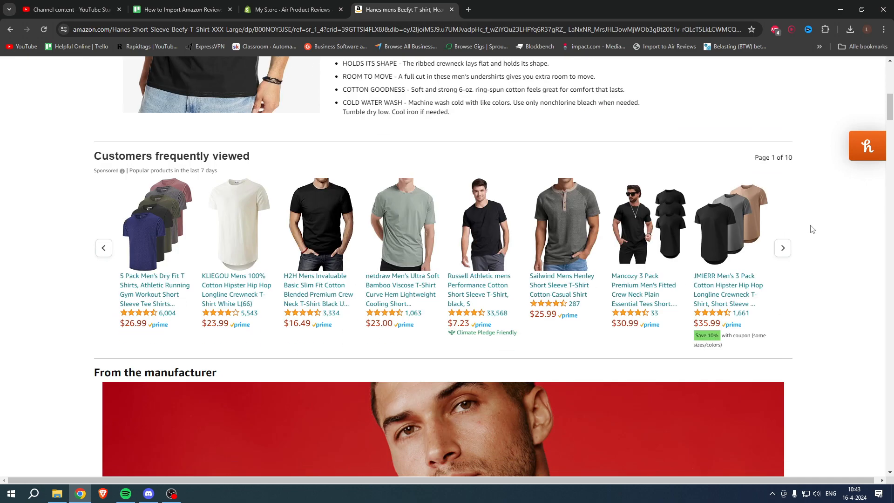
scroll(up, 3)
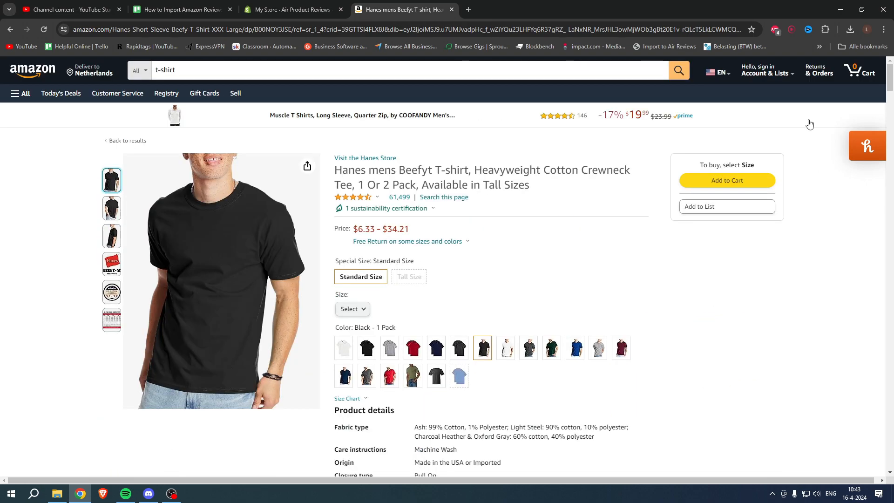
mouse_move(665, 46)
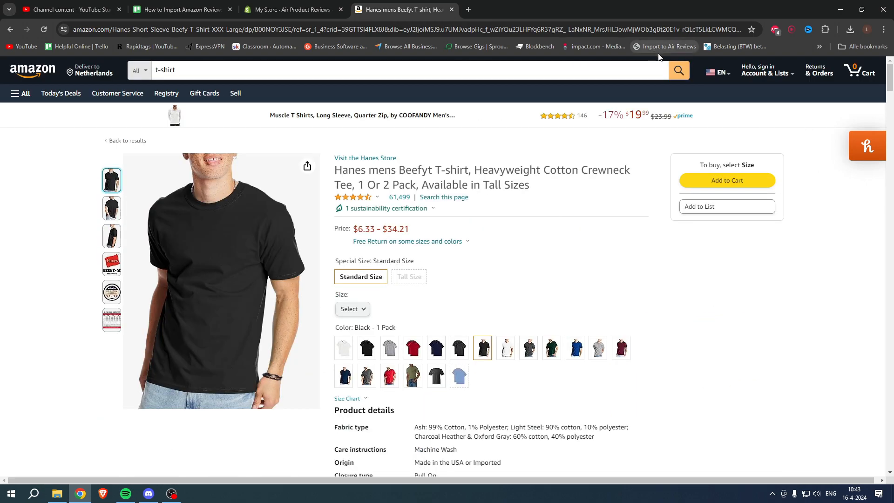
- Run the Import to Air Reviews bookmarklet and select the store's T shirt product
click(669, 47)
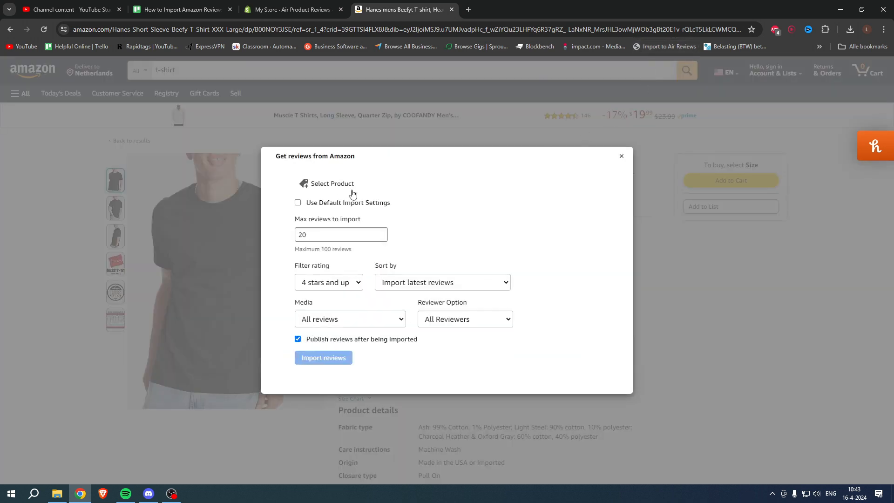
mouse_move(334, 188)
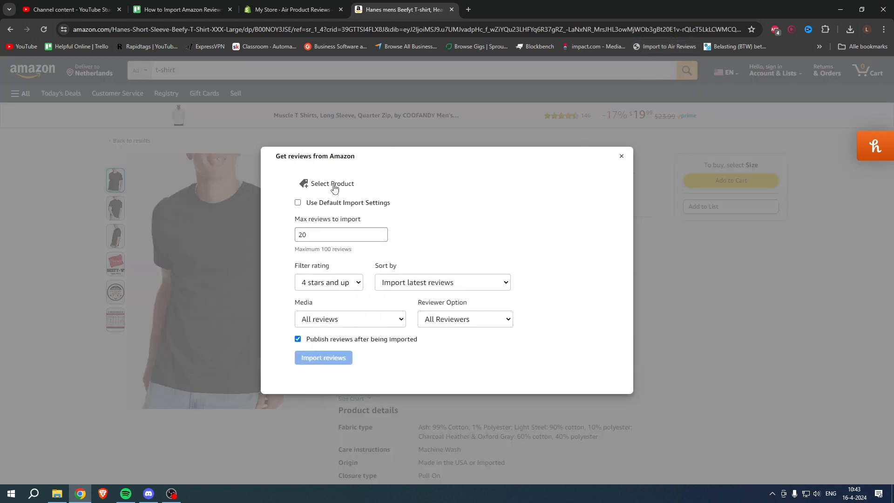
click(332, 184)
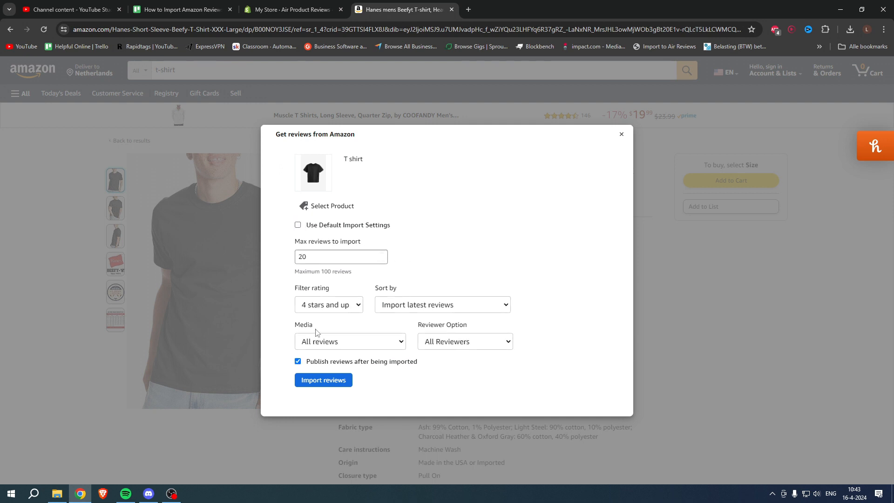
mouse_move(483, 270)
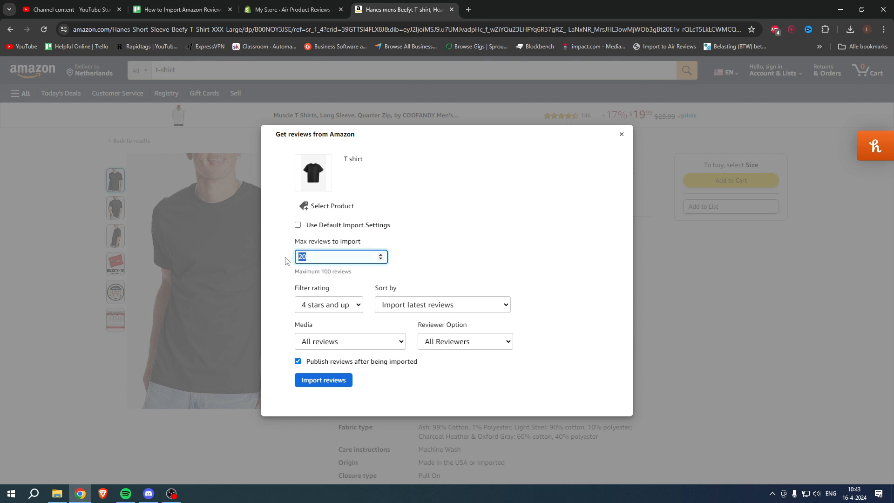
- Set max reviews 35, all ratings, latest first, all media, verified purchase only
text(35)
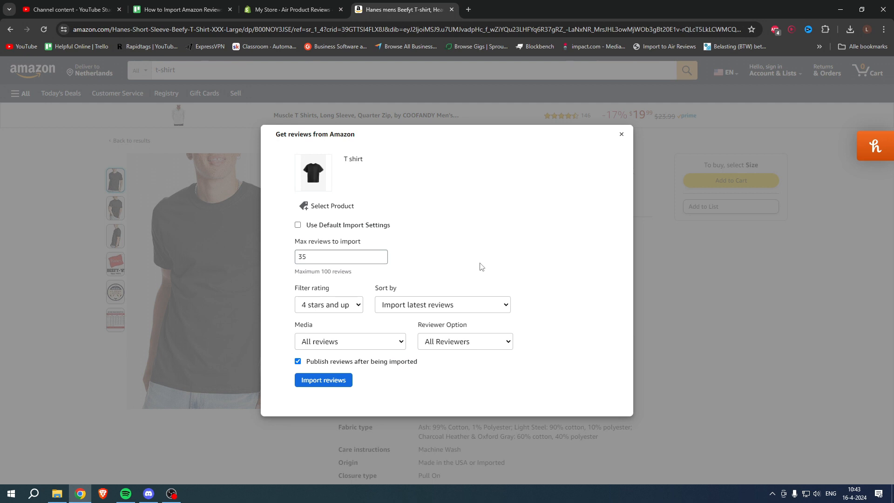
mouse_move(323, 314)
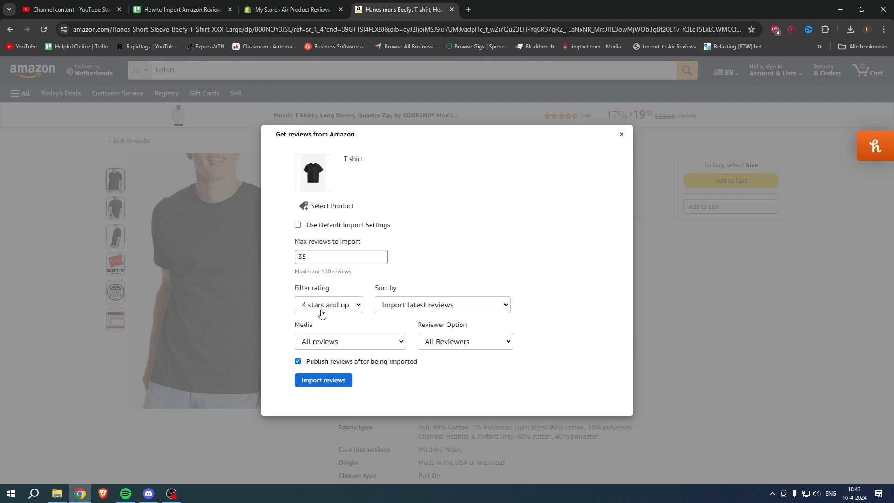
click(328, 303)
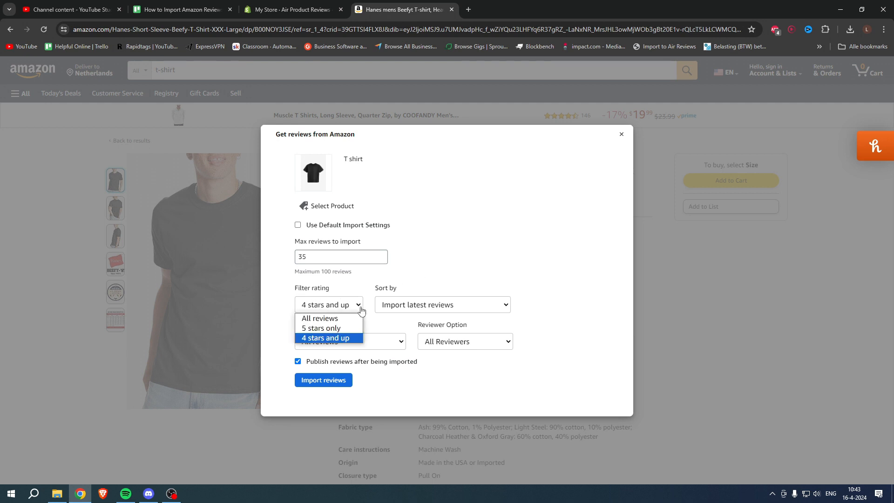
mouse_move(320, 318)
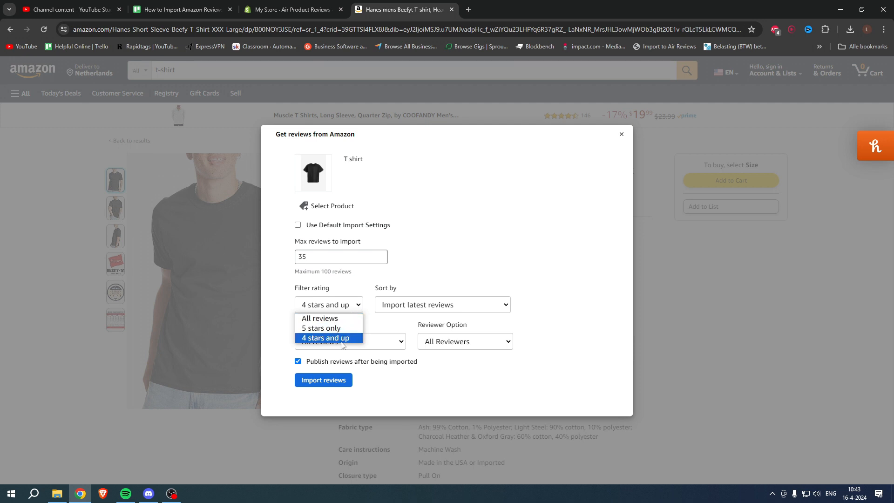
mouse_move(329, 319)
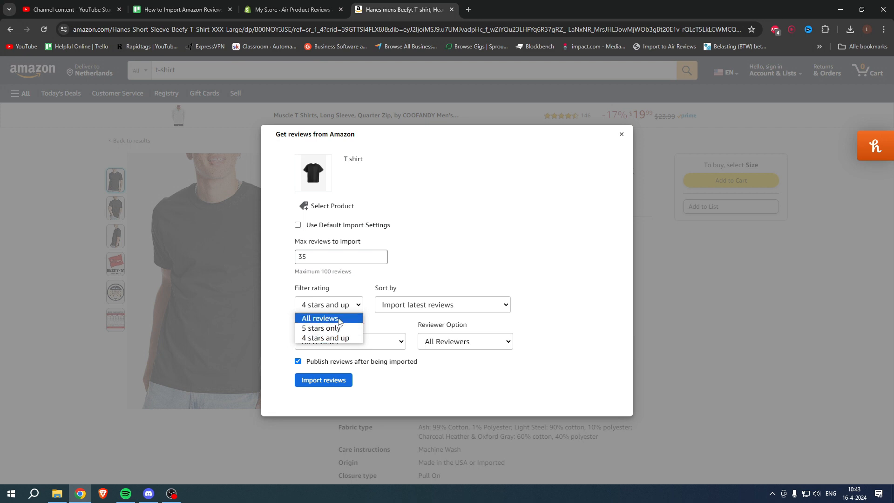
click(319, 318)
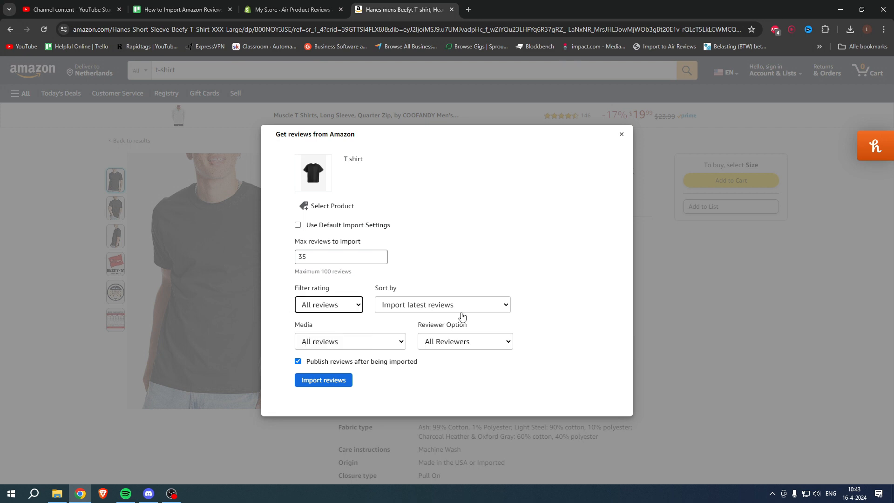
click(441, 304)
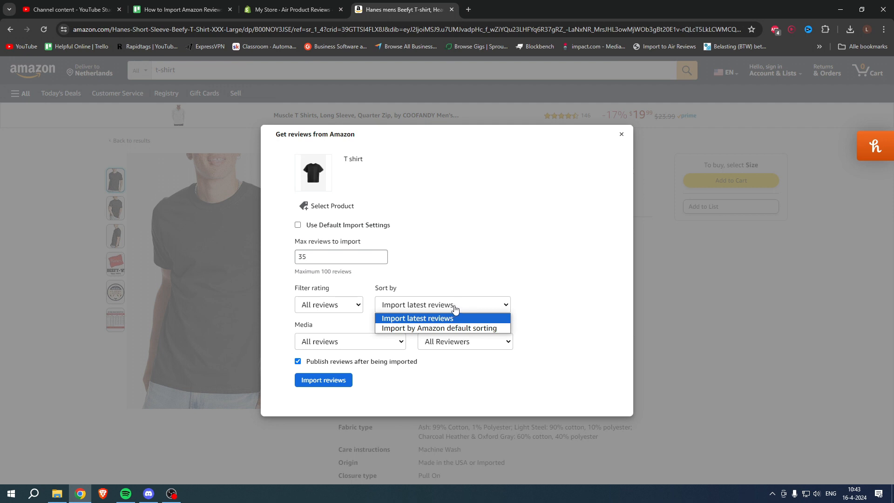
mouse_move(439, 327)
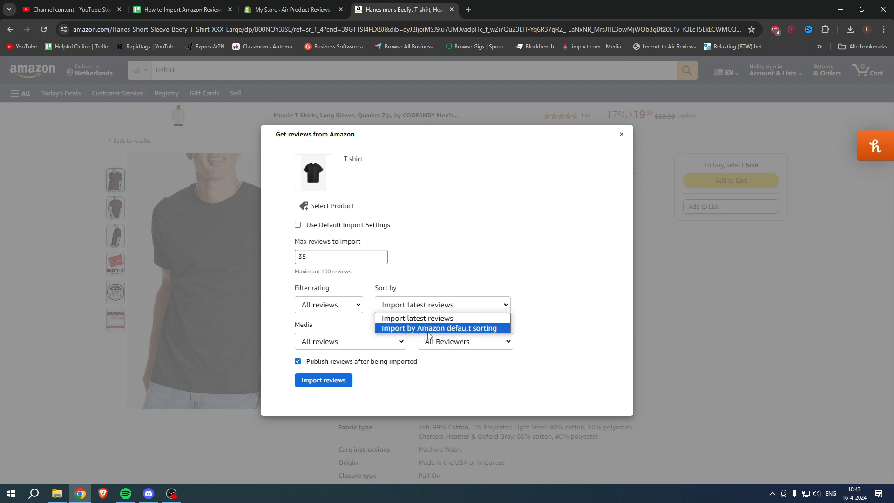
click(350, 341)
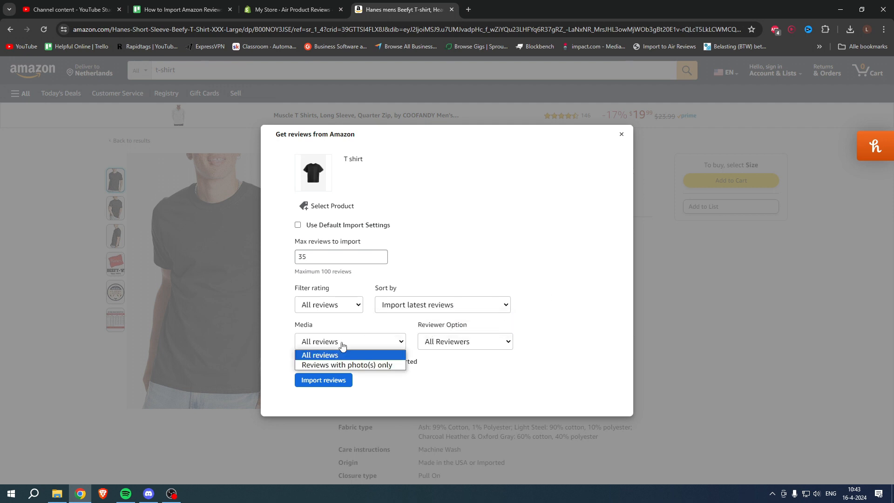
click(320, 355)
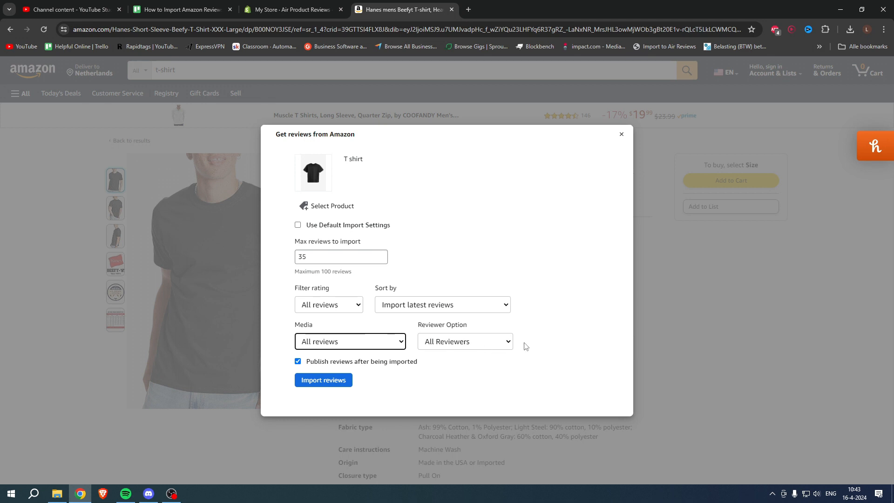
click(465, 341)
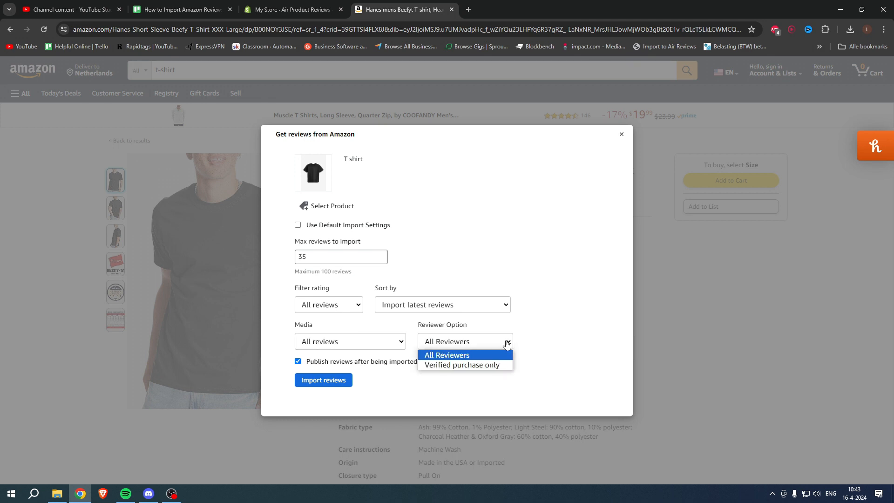
click(462, 365)
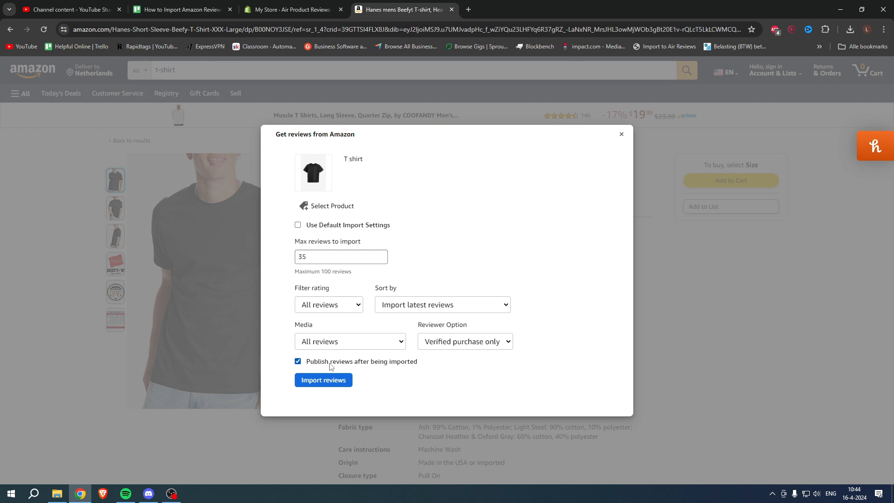
mouse_move(417, 368)
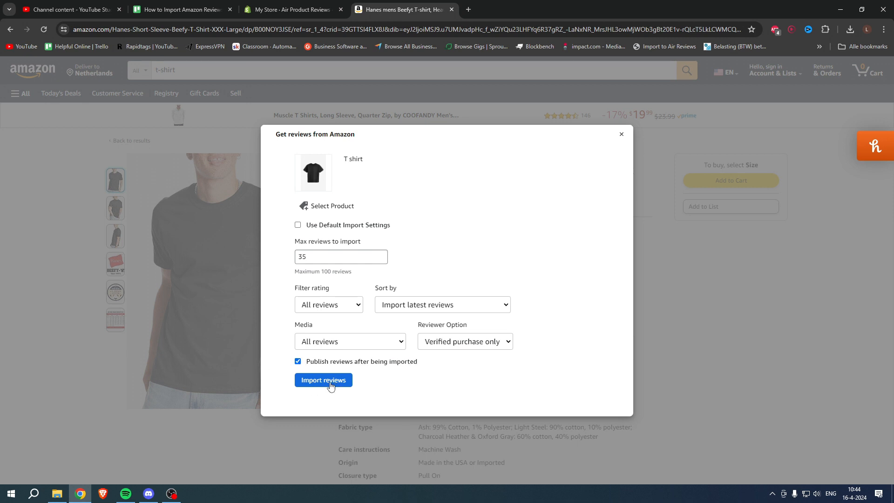
- Run the review import and wait for the Import completed message
click(323, 380)
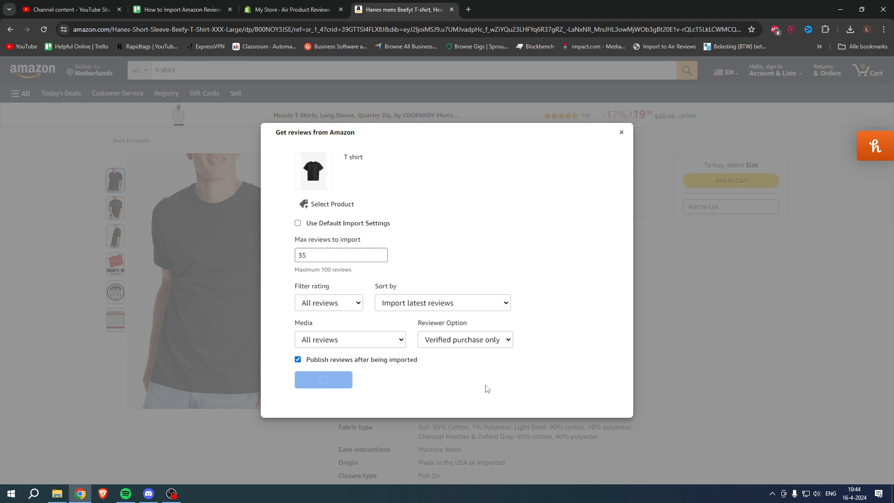
click(323, 380)
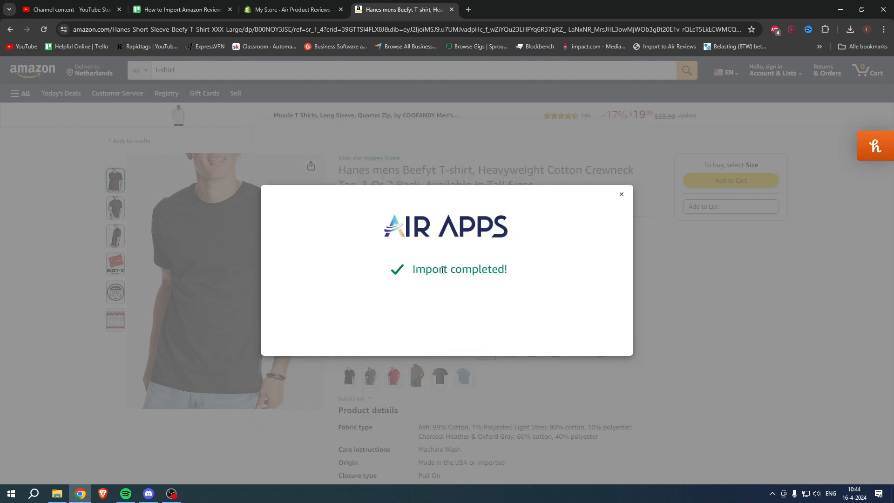
mouse_move(439, 247)
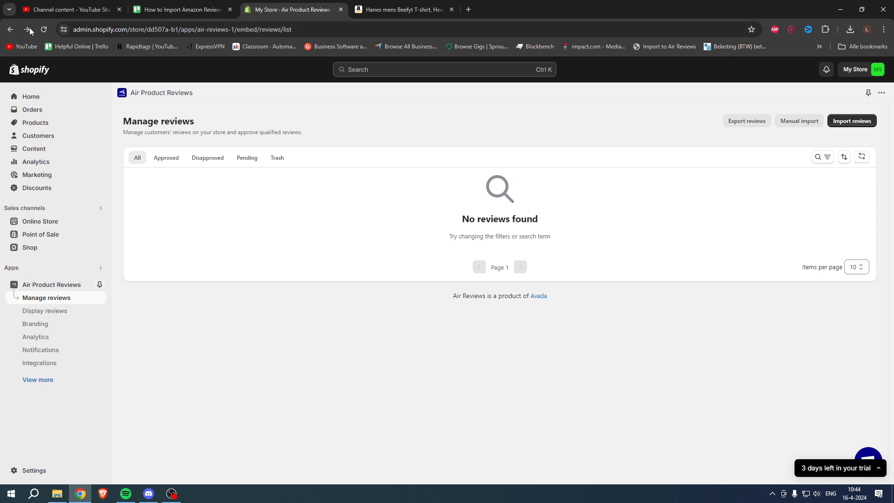
- View the Manage reviews list with the 20 imported, approved Amazon T-shirt reviews
click(51, 285)
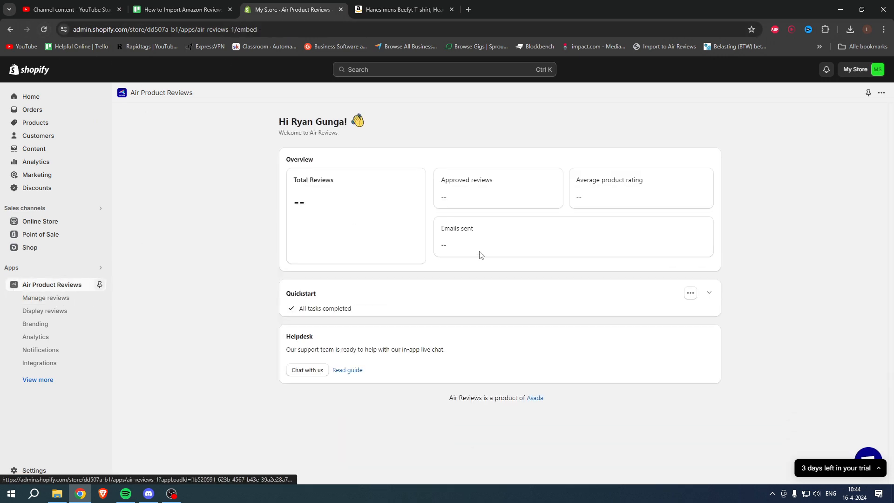
click(46, 298)
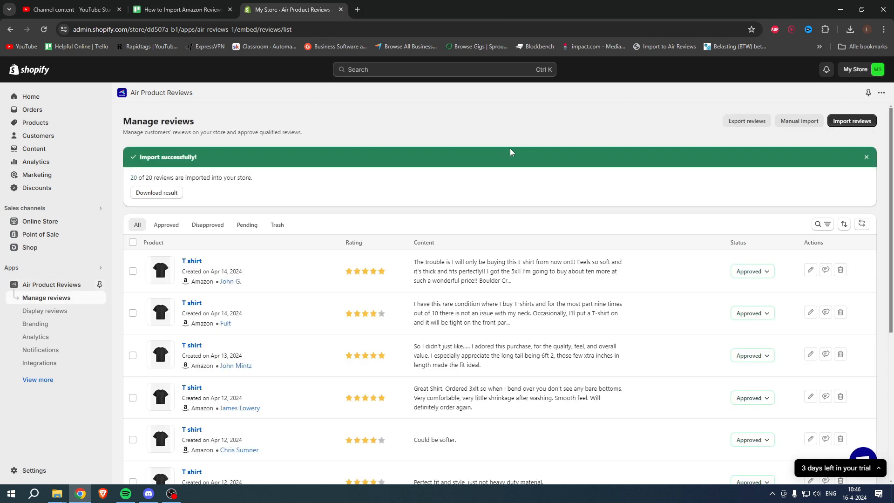
scroll(down, 3)
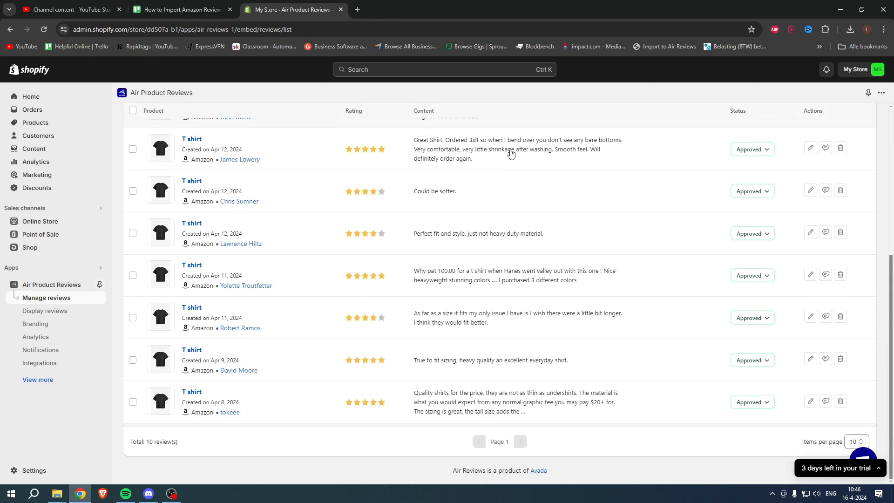
click(853, 120)
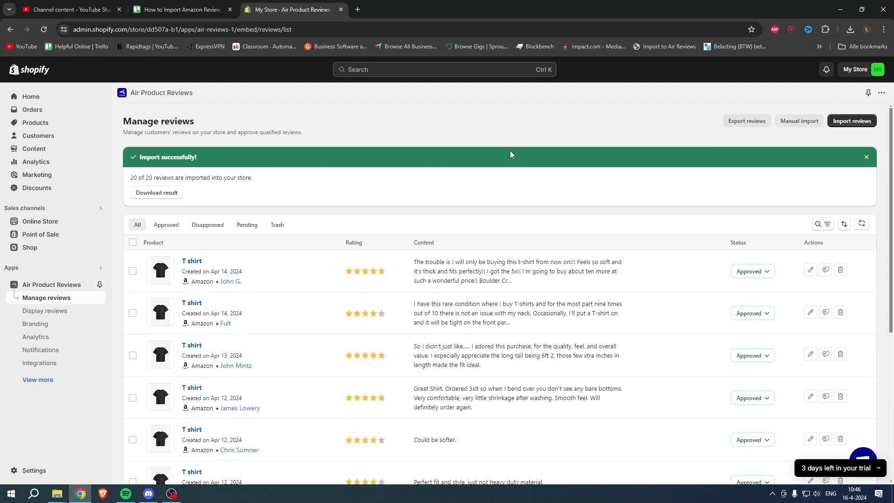
mouse_move(103, 202)
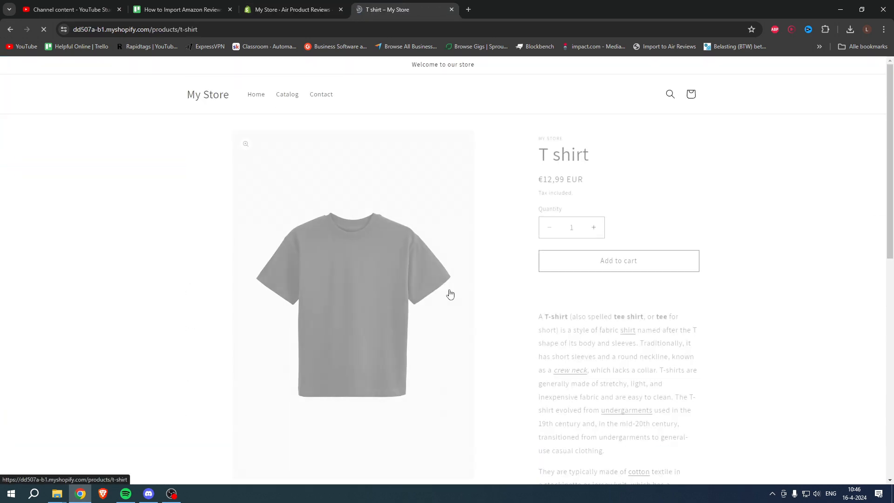
- Check the storefront T shirt page, then return to the admin Manage reviews tab
scroll(down, 3)
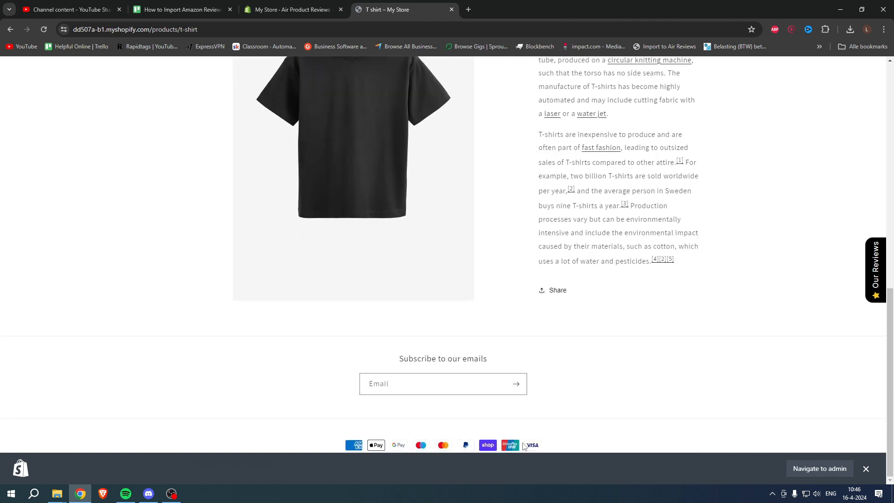
click(290, 9)
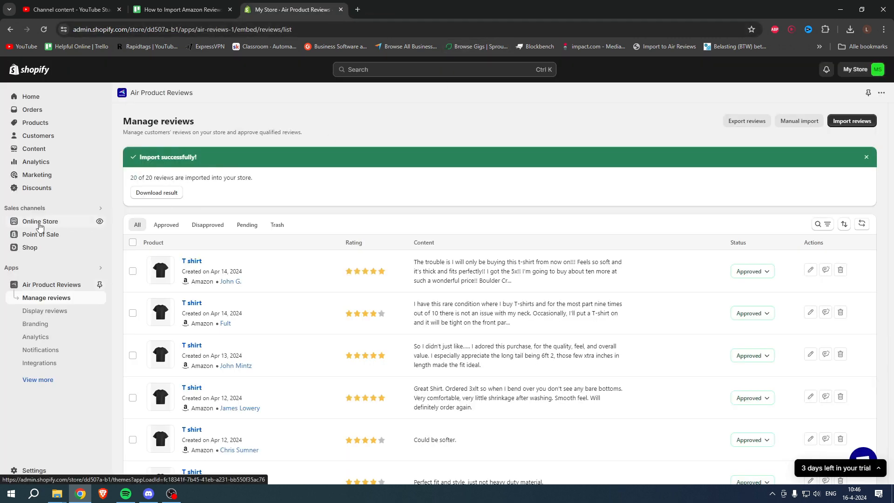
- Enter the theme editor via Online Store > Themes > Customize on the current Dawn theme
click(40, 221)
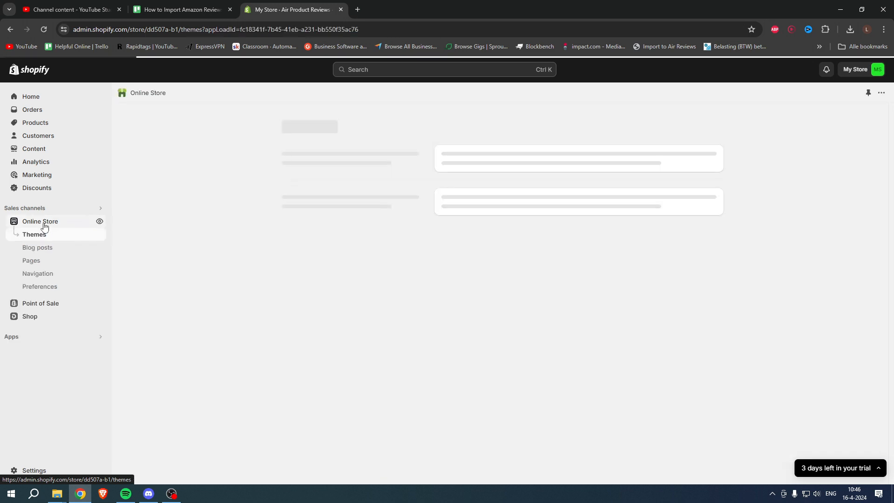
click(35, 235)
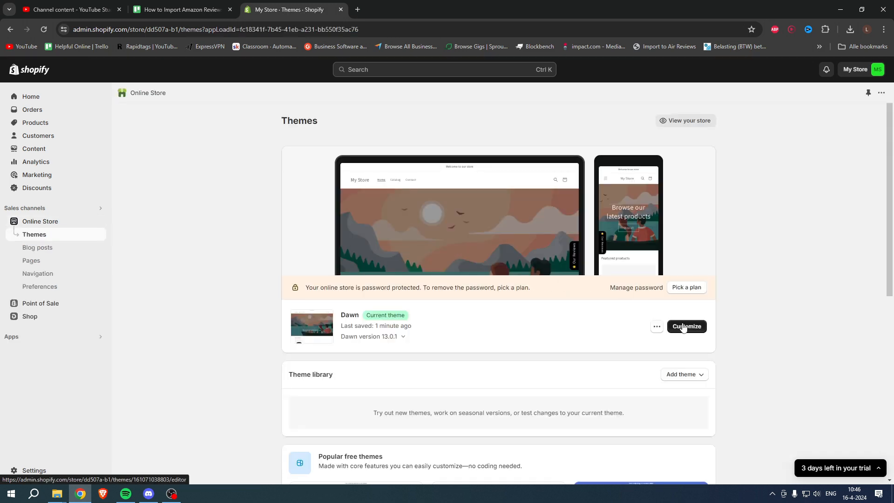
click(686, 326)
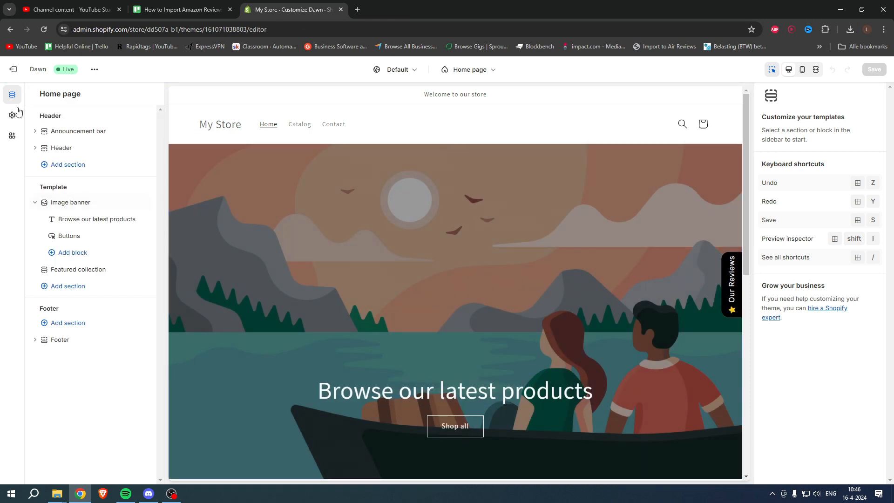
- Verify the Air Reviews app embed is enabled and switch to the Default product template showing the T shirt
click(12, 136)
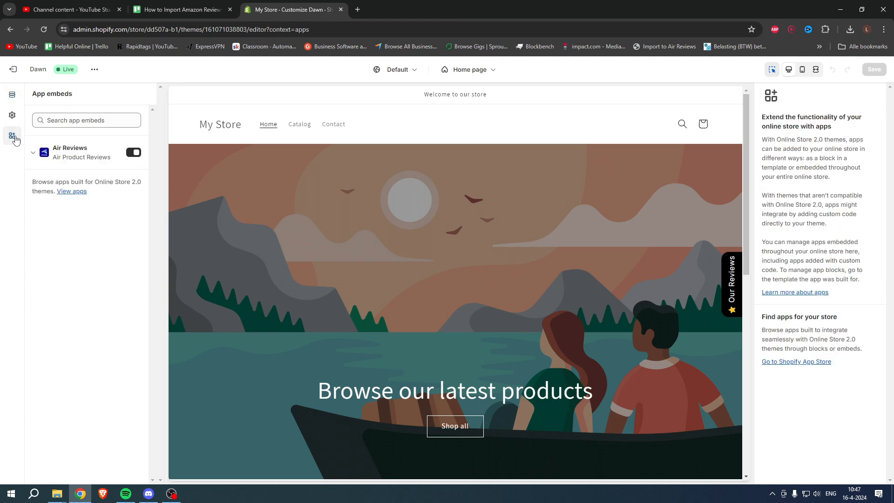
click(134, 152)
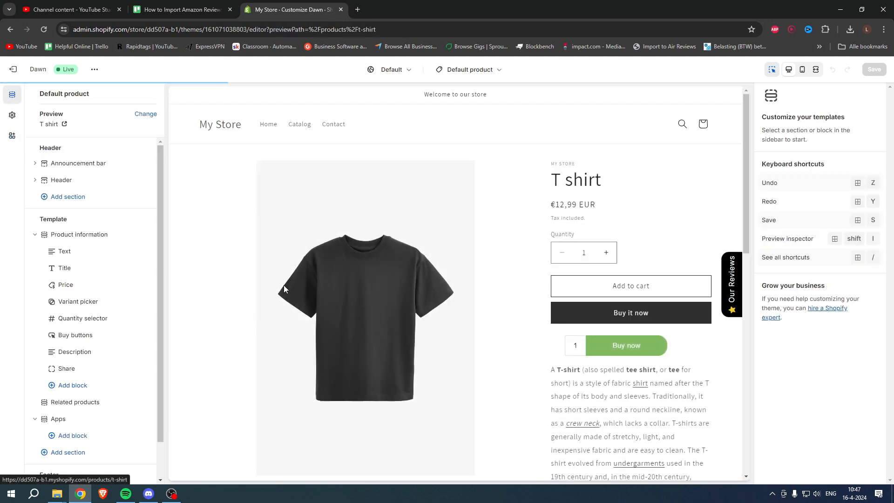
click(79, 234)
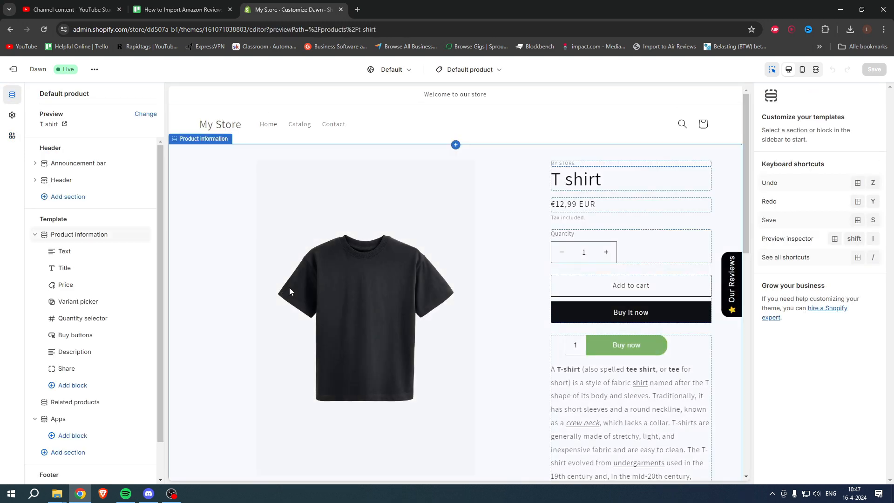
mouse_move(266, 293)
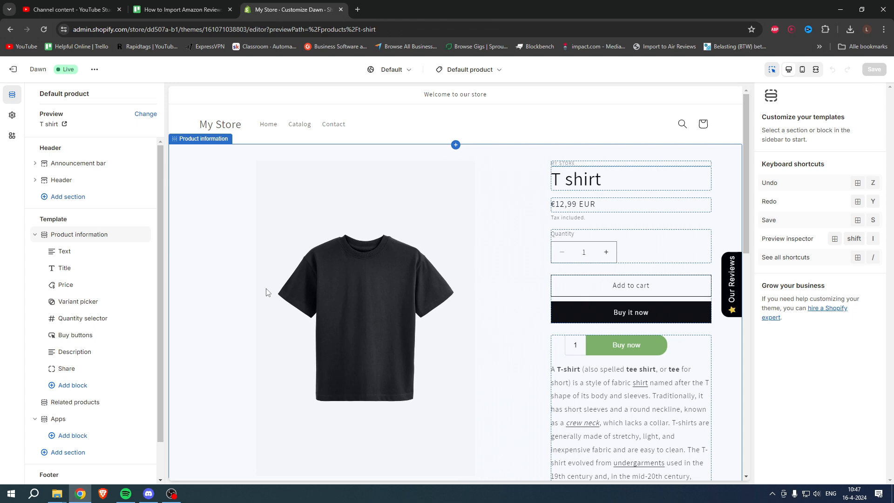
scroll(down, 3)
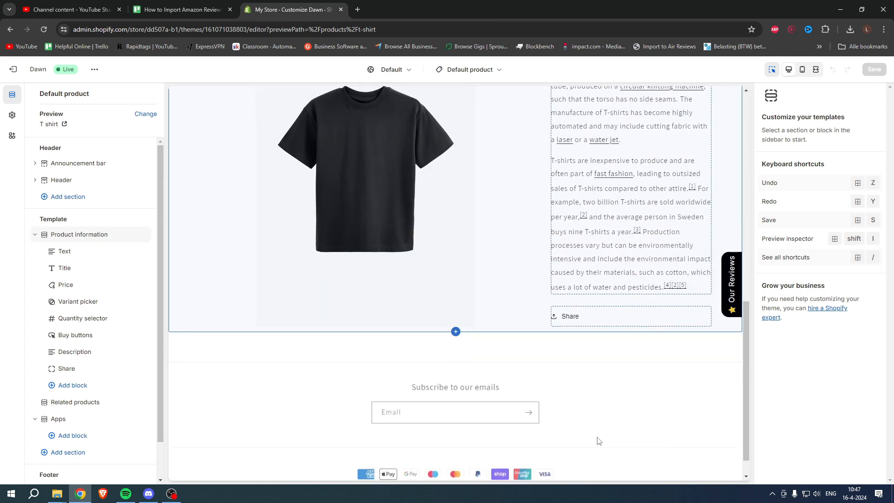
scroll(up, 3)
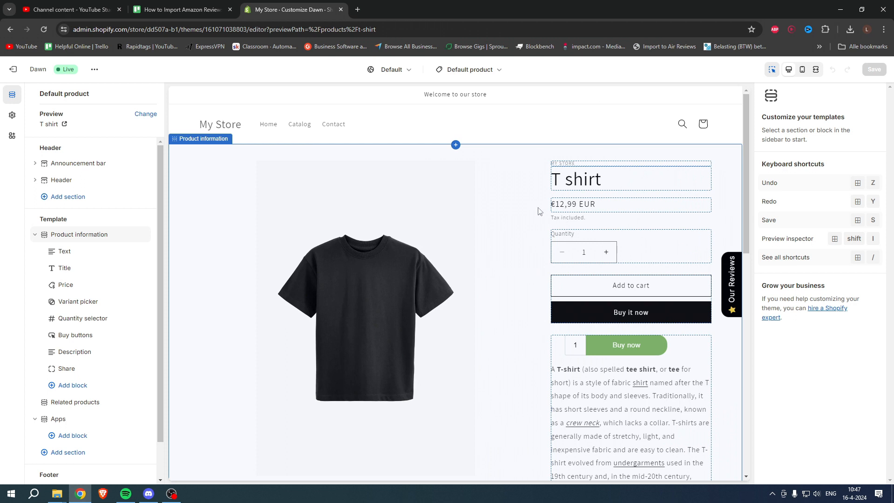
mouse_move(613, 207)
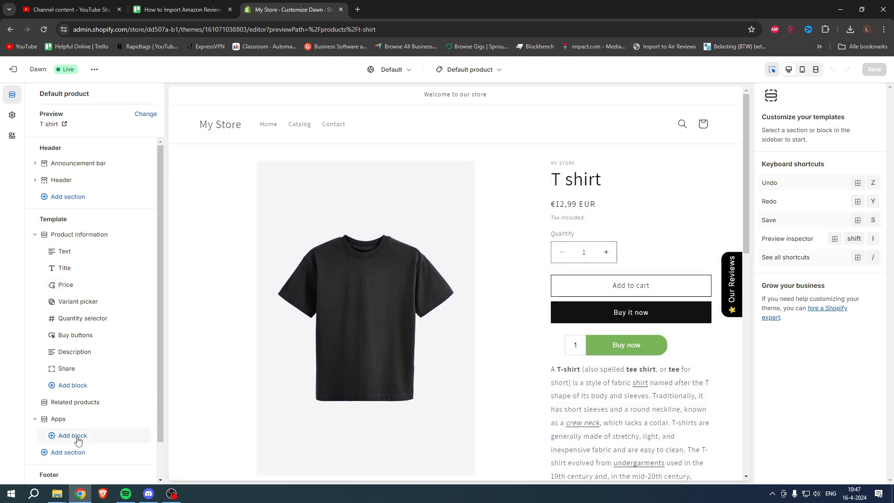
- Under Apps, add the Air Product Reviews All Reviews block showing 4.8 from 20 reviews
scroll(down, 3)
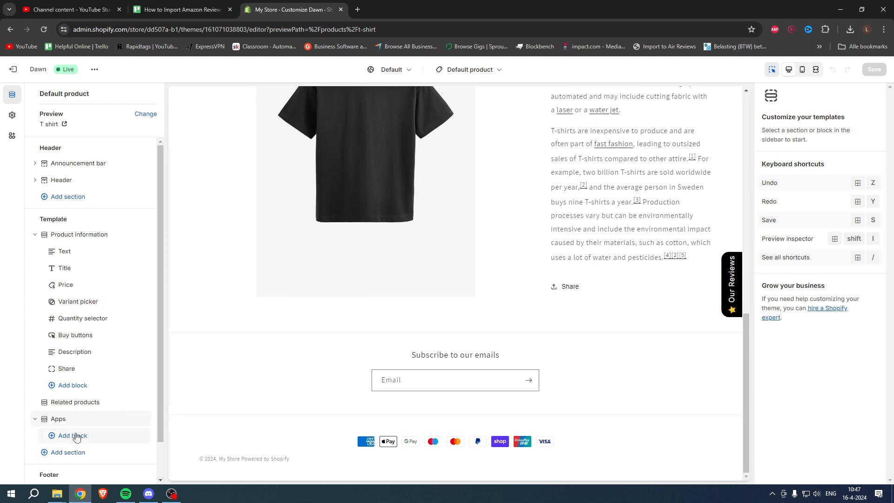
click(72, 435)
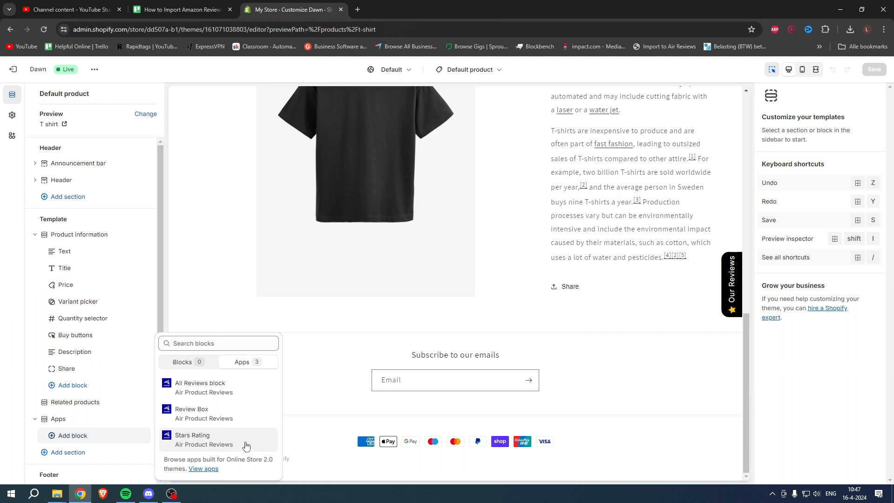
mouse_move(240, 414)
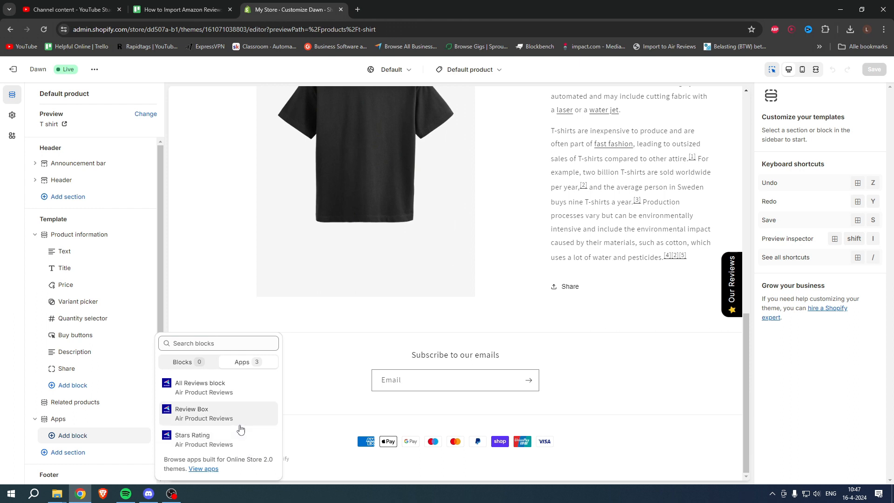
mouse_move(237, 429)
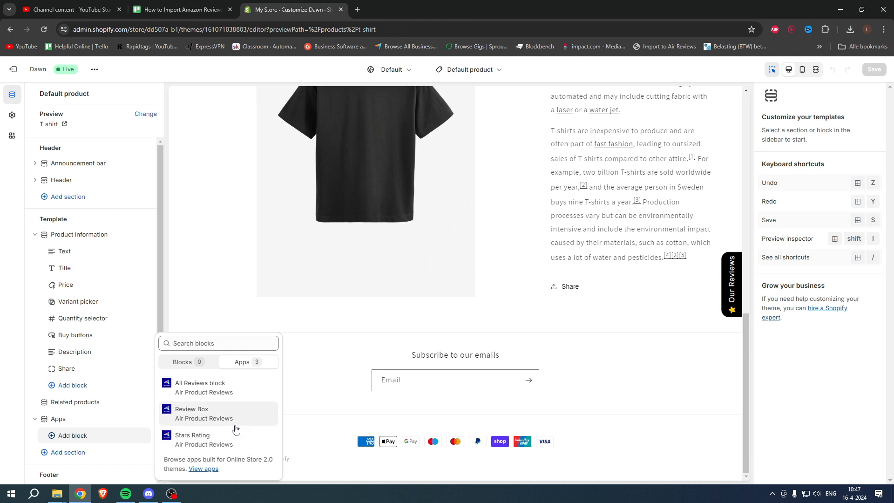
mouse_move(250, 416)
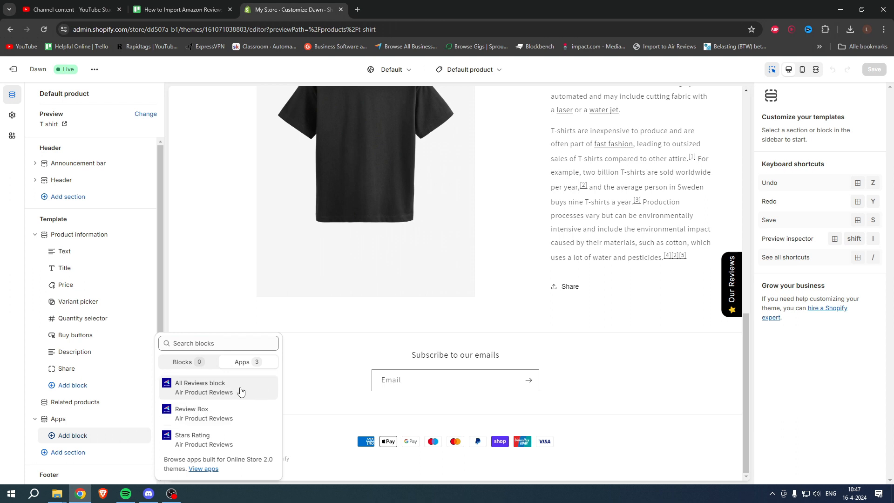
click(200, 388)
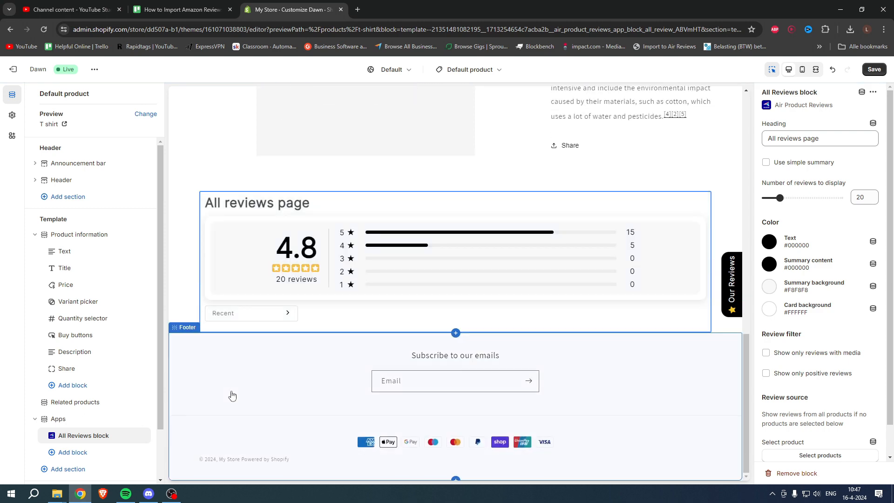
scroll(down, 3)
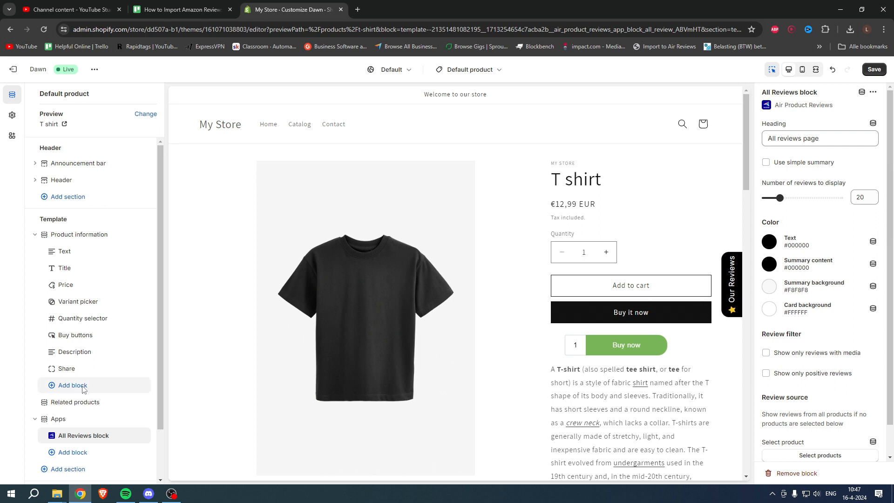
- Add the Stars Rating block to Product information, showing 4.8 with 20 reviews under the price
click(72, 385)
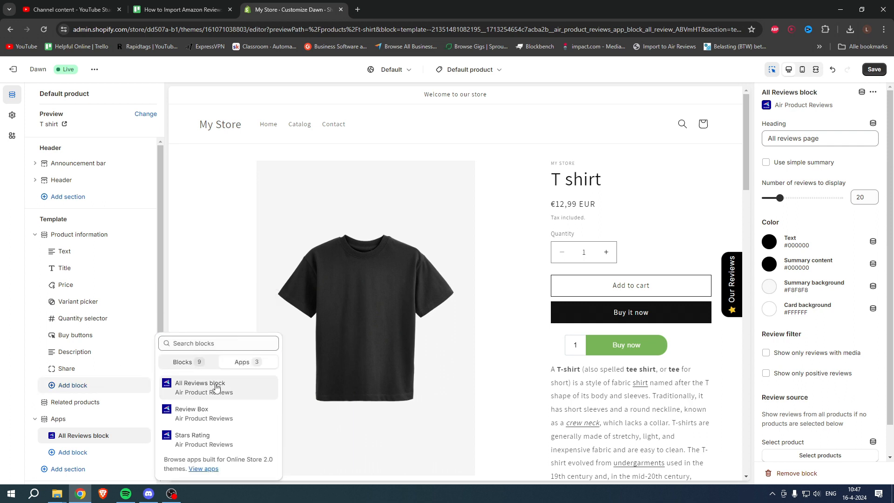
click(192, 438)
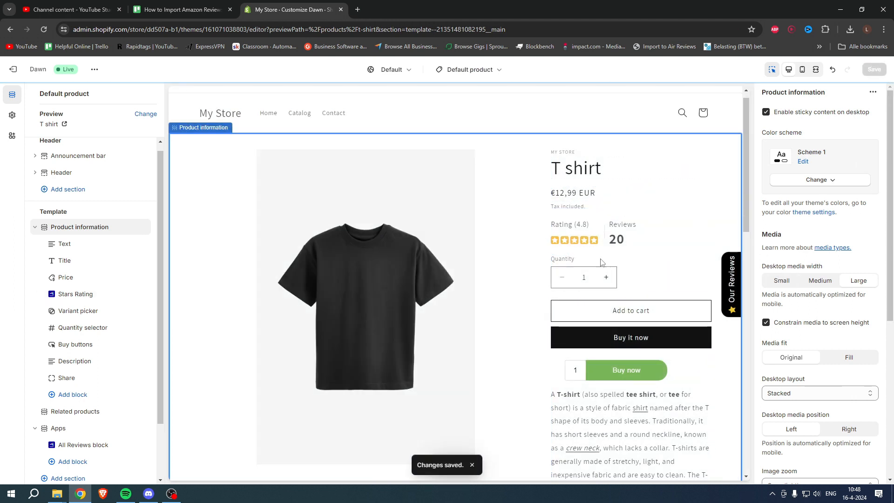
mouse_move(74, 156)
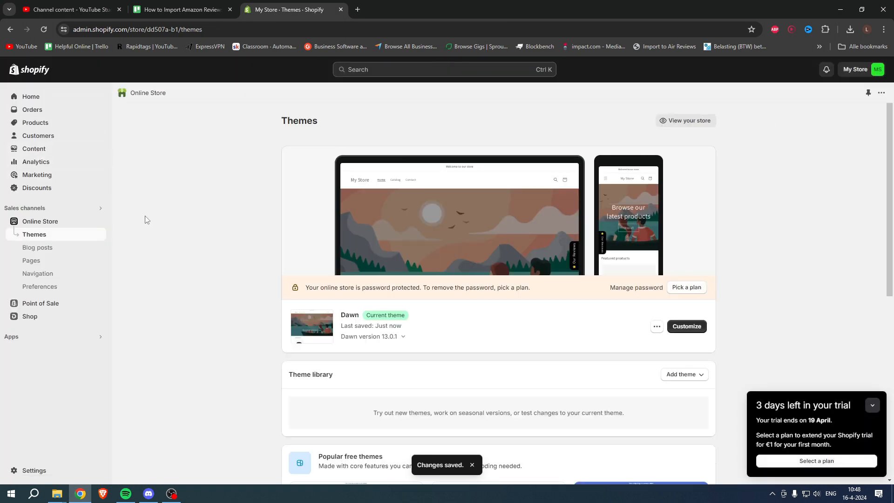
- Browse the live T shirt page down through the 4.8 rating summary and review cards
click(685, 121)
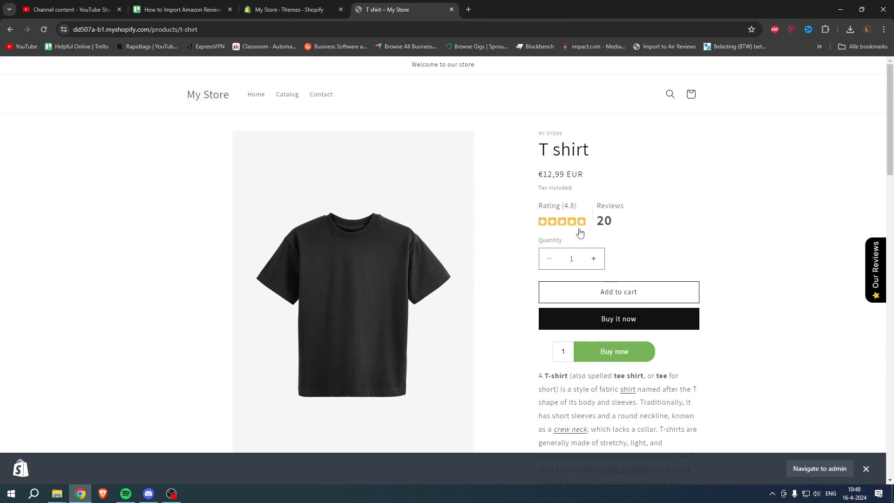
scroll(down, 3)
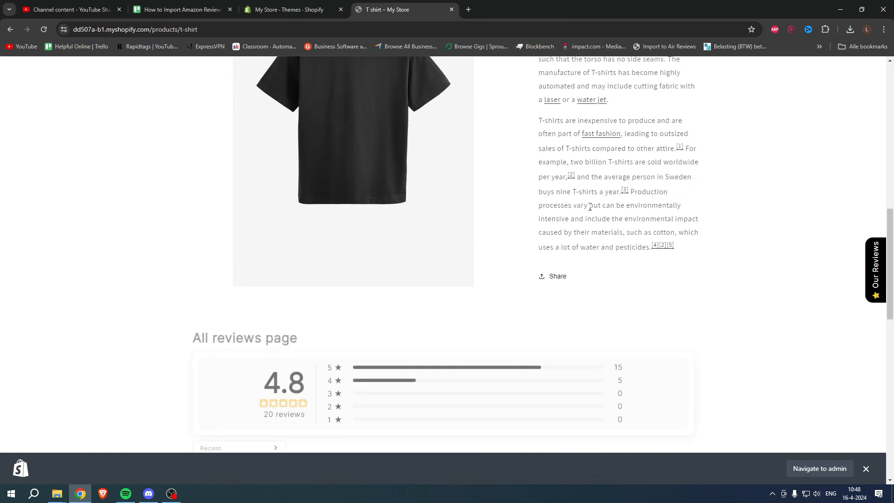
scroll(down, 3)
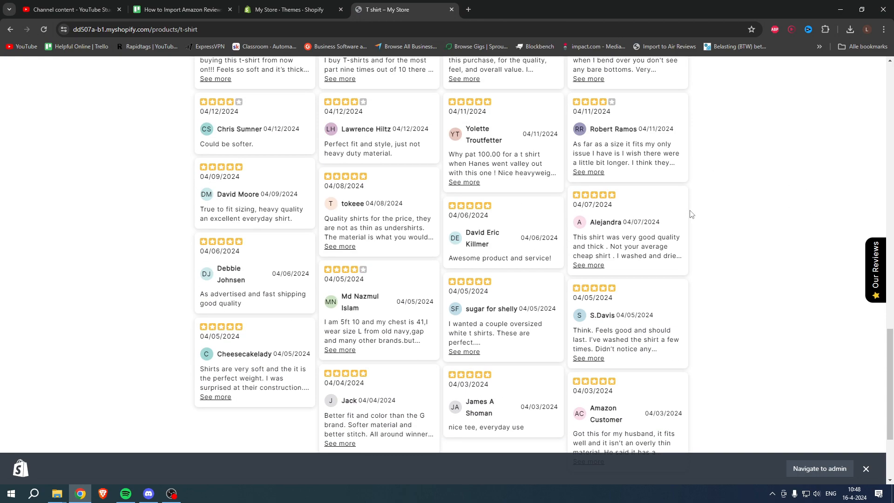